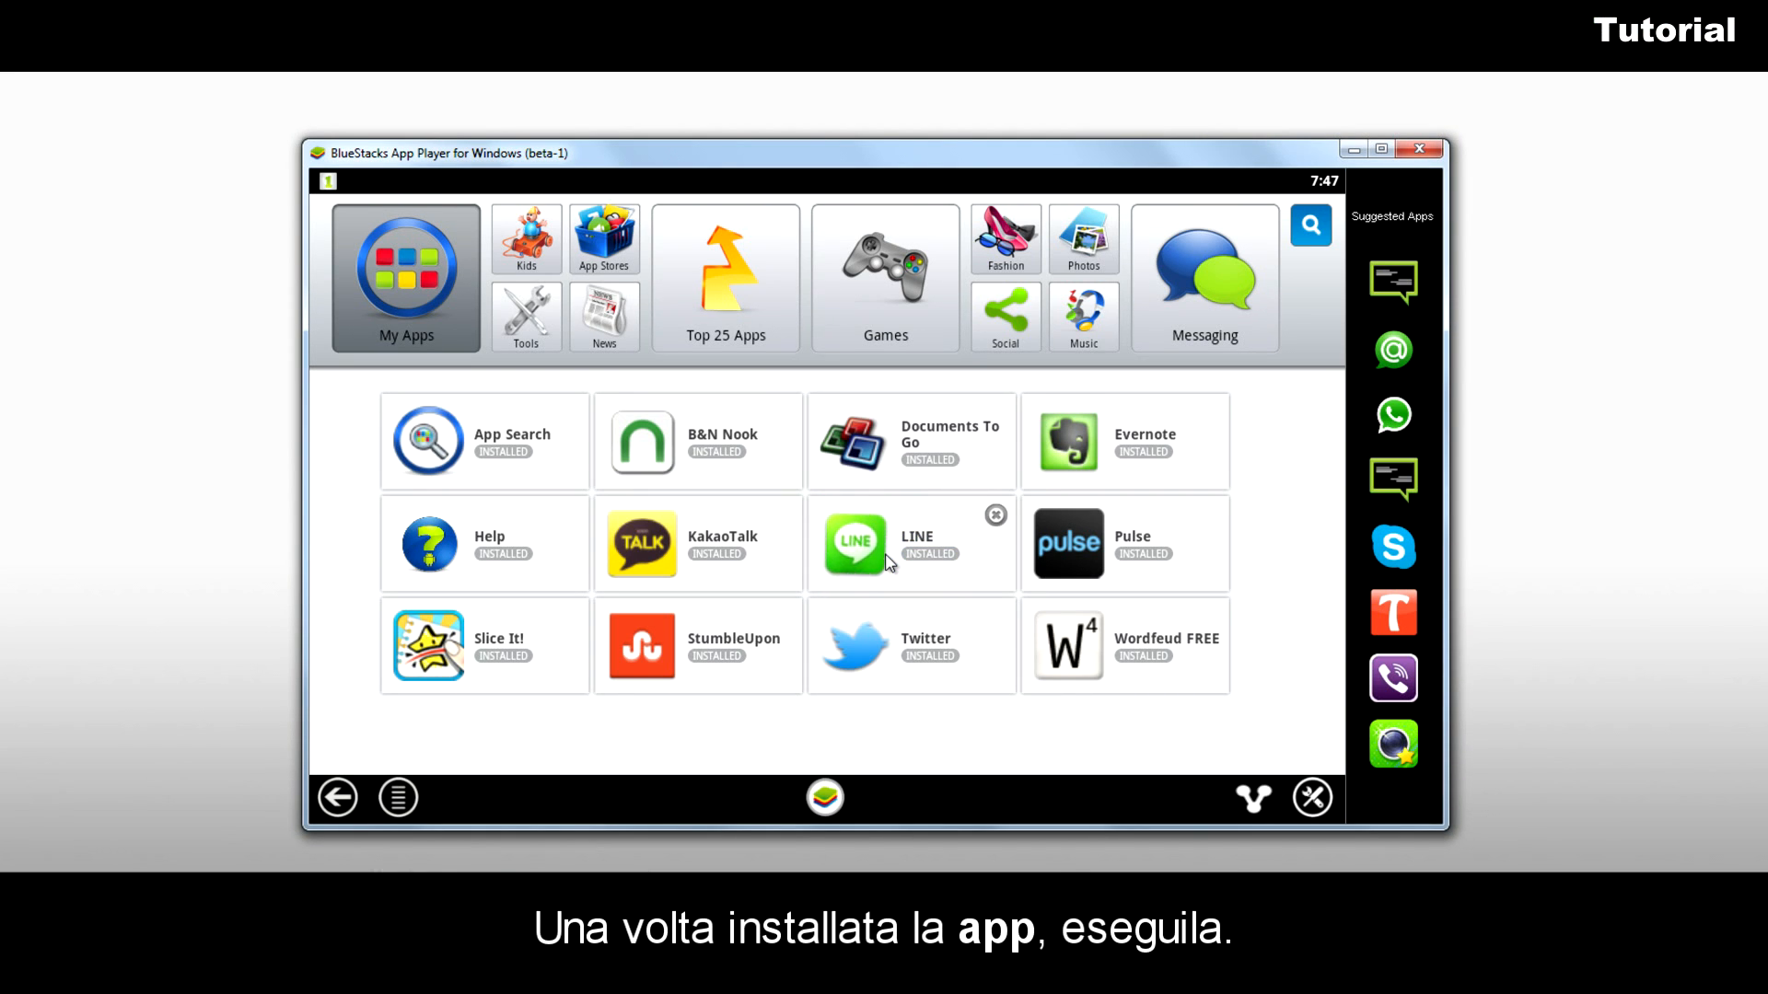
Launch LINE from My Apps to reach its phone-number registration screen
left_click(855, 543)
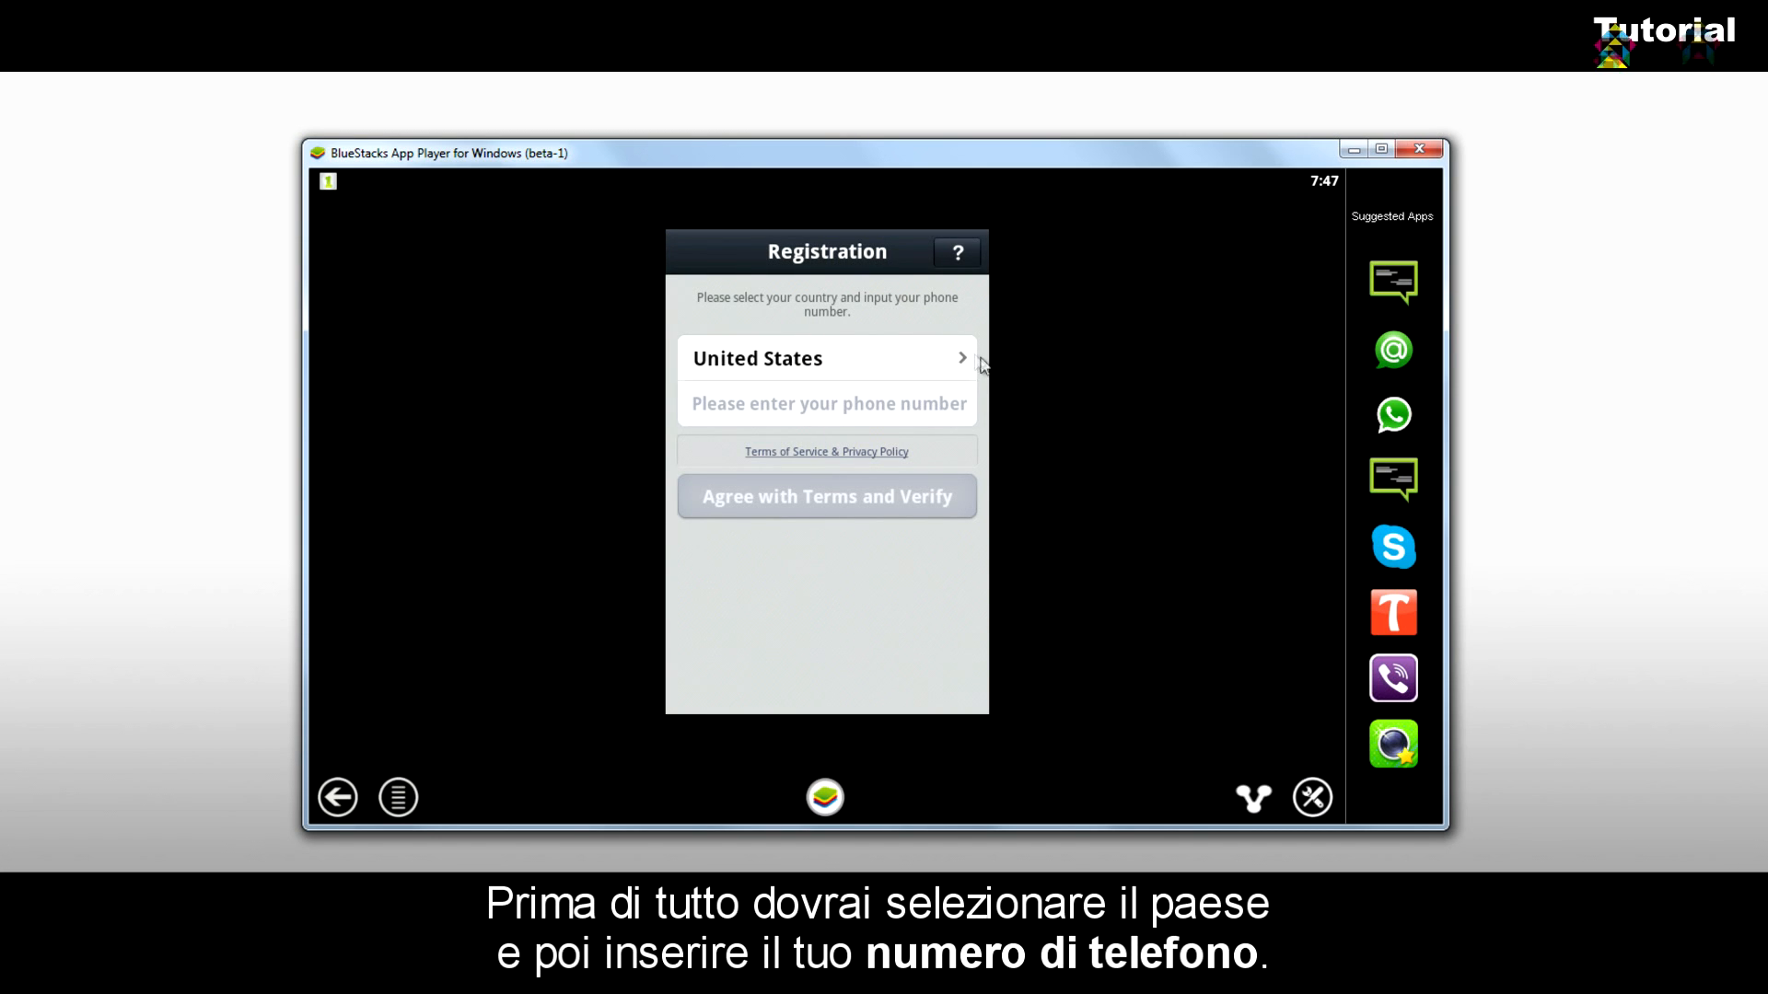
Enter the phone number and confirm sending the SMS verification code
left_click(827, 357)
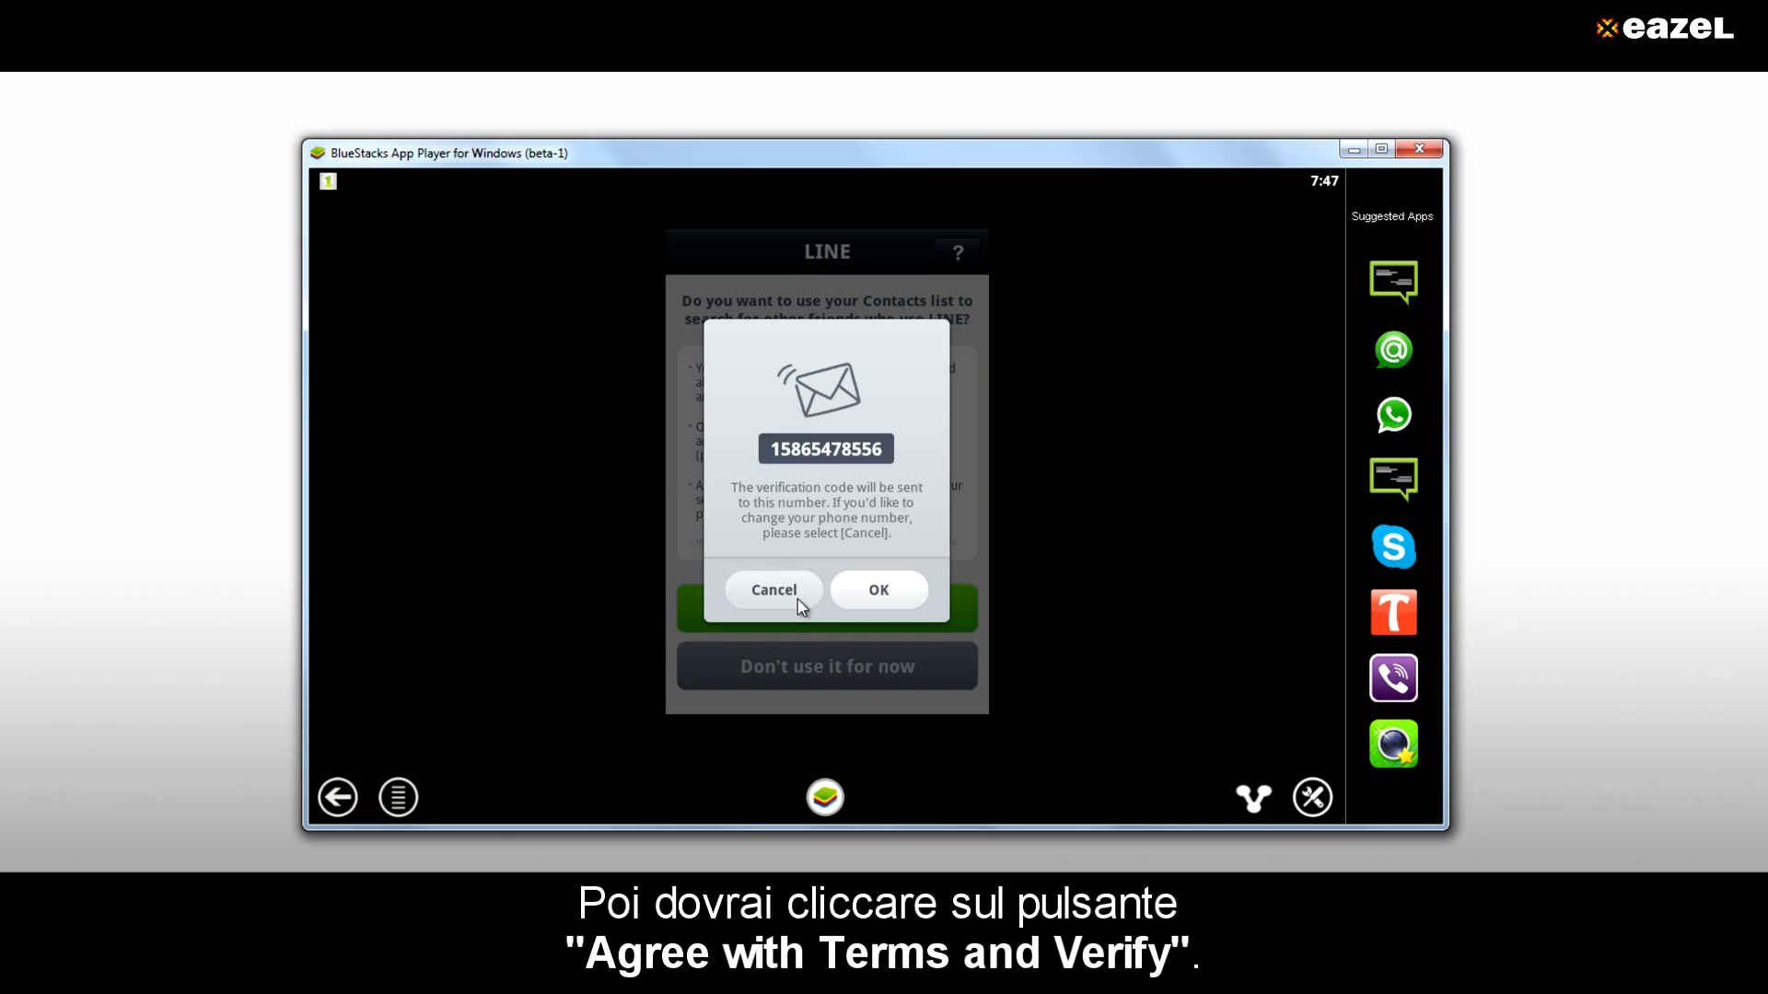
left_click(878, 589)
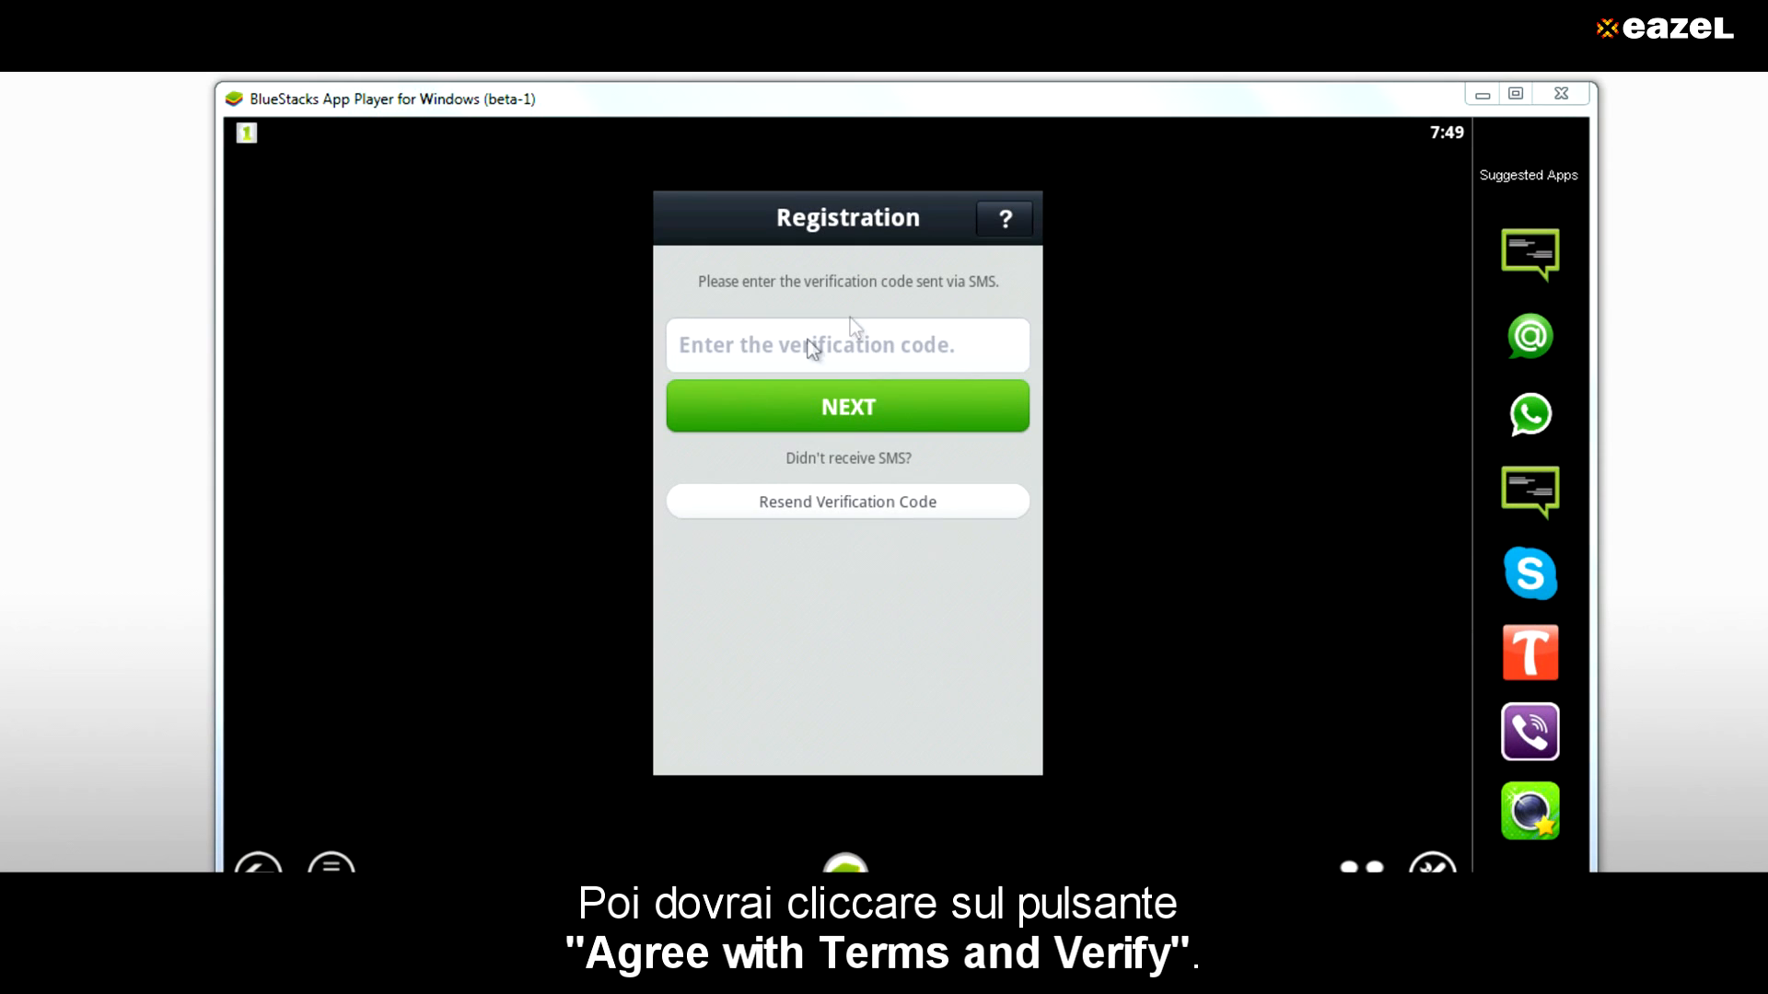
mouse_move(810, 350)
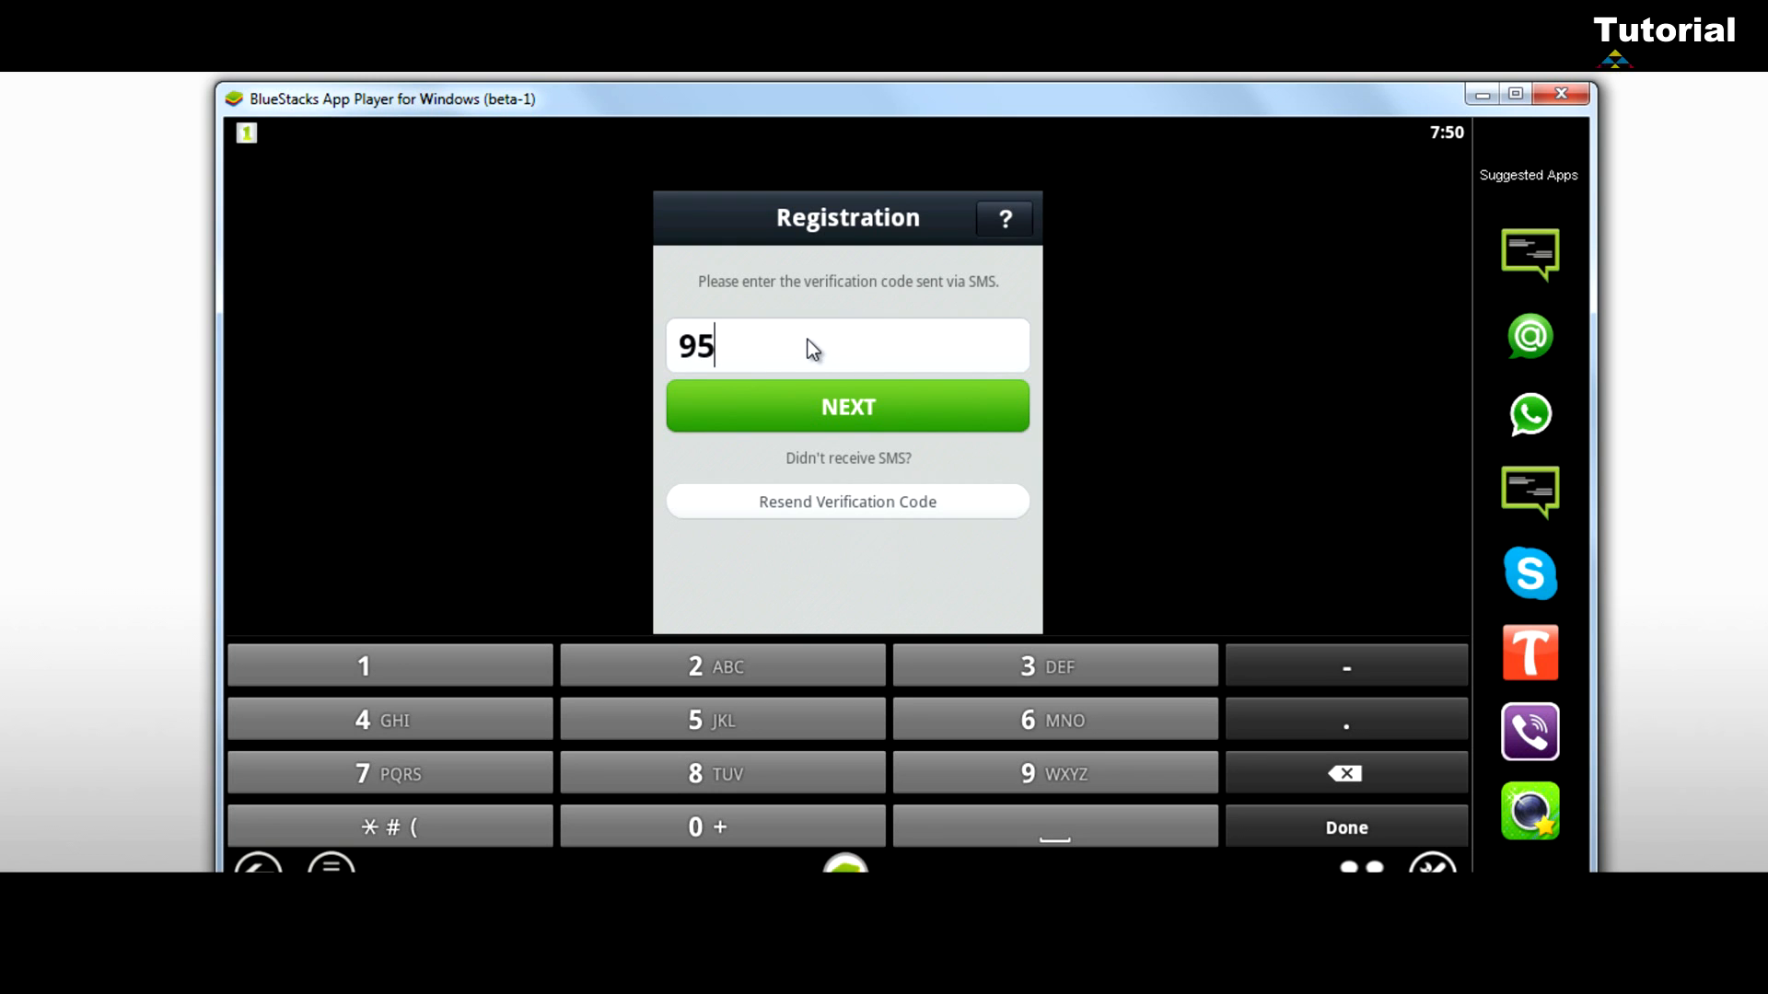
Submit the verification code, continue with the phone number, and register a display name
left_click(847, 406)
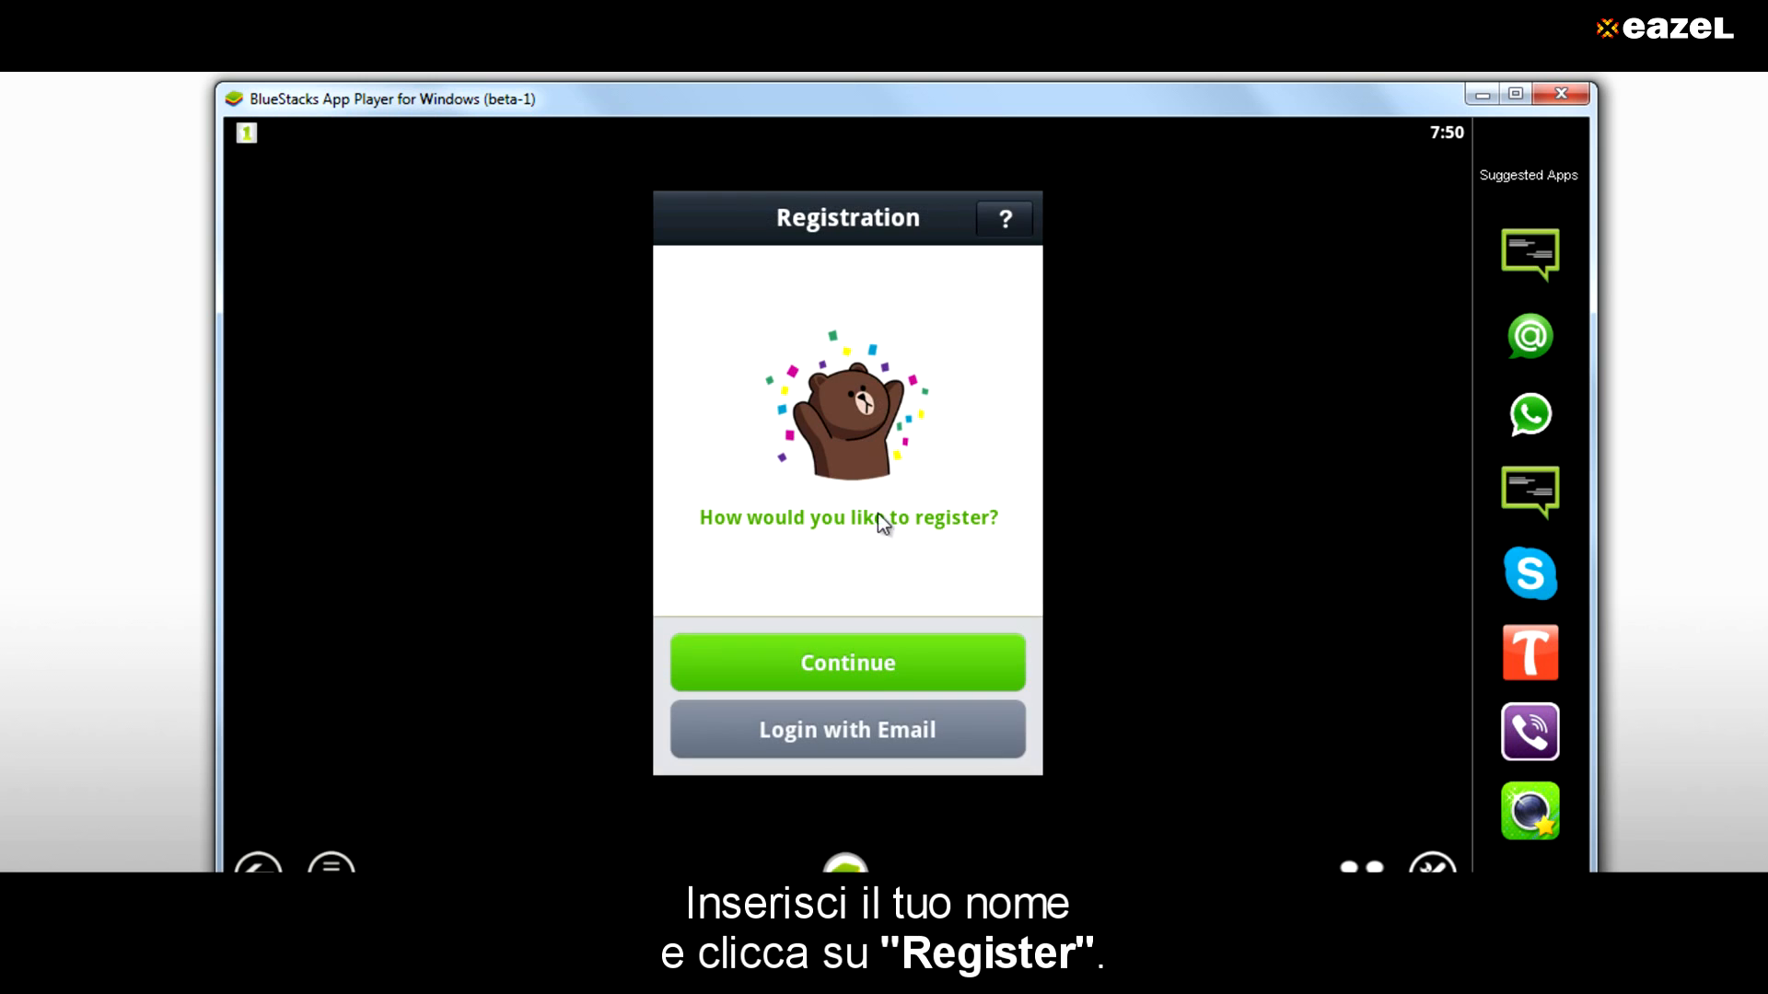
left_click(847, 662)
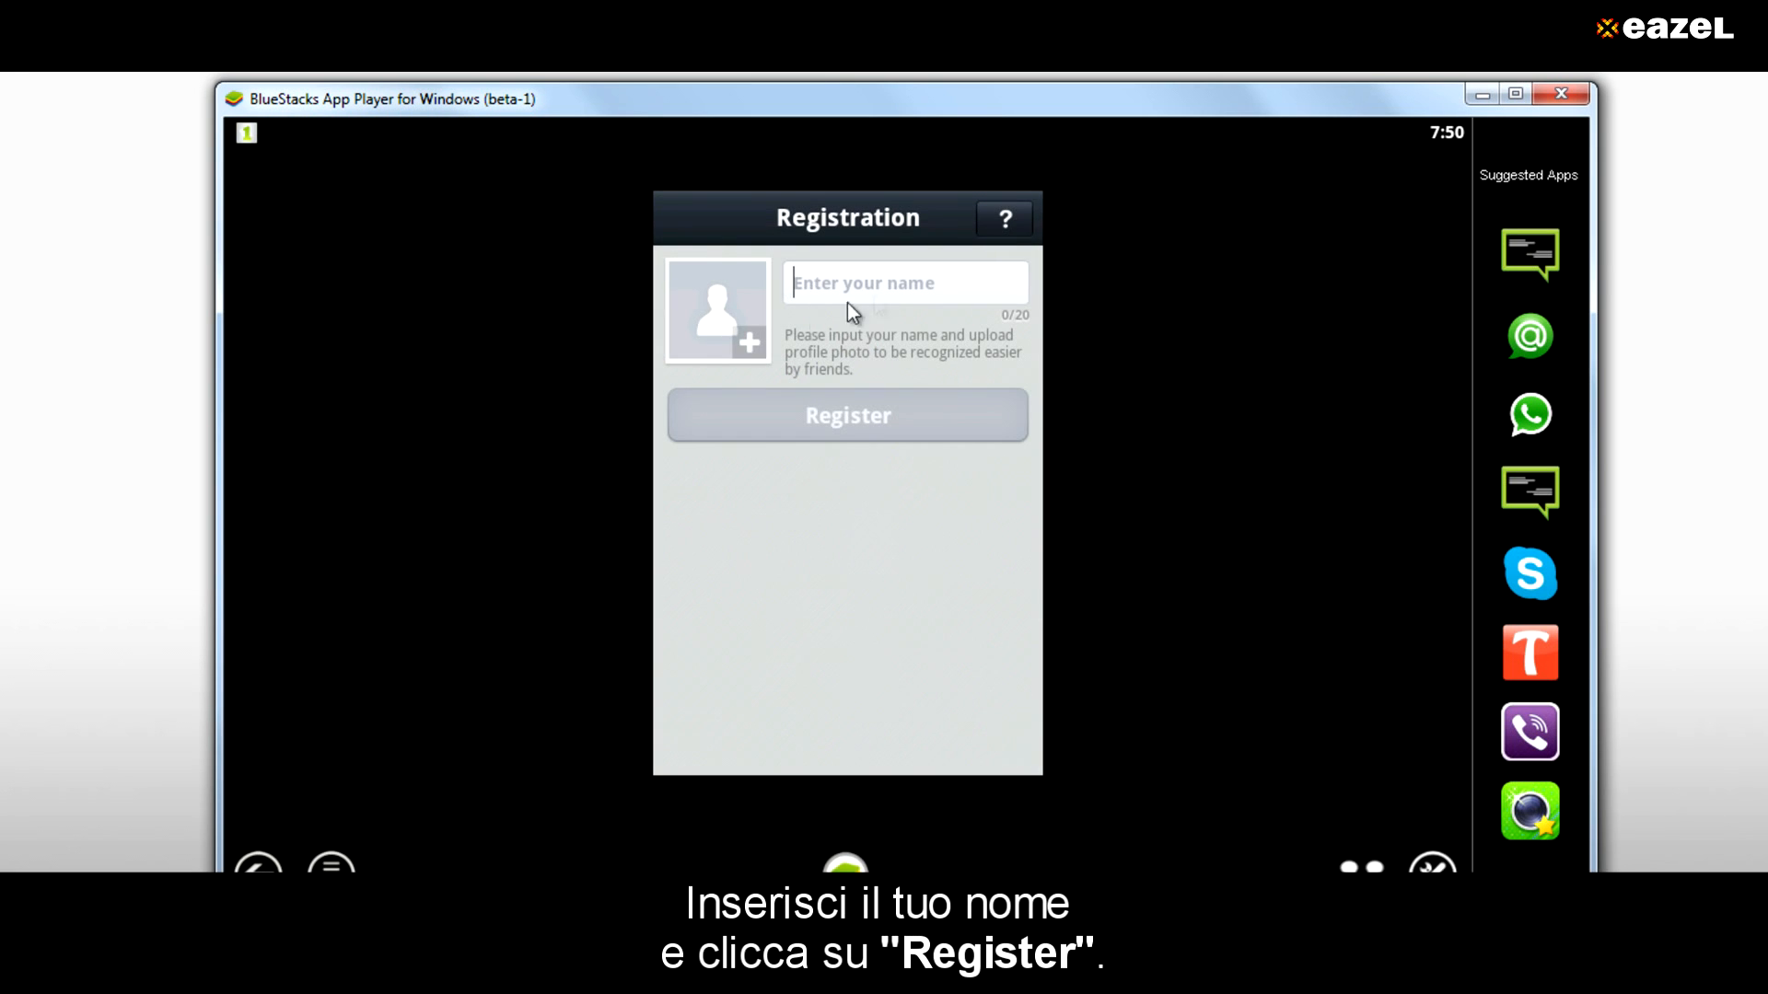
left_click(847, 415)
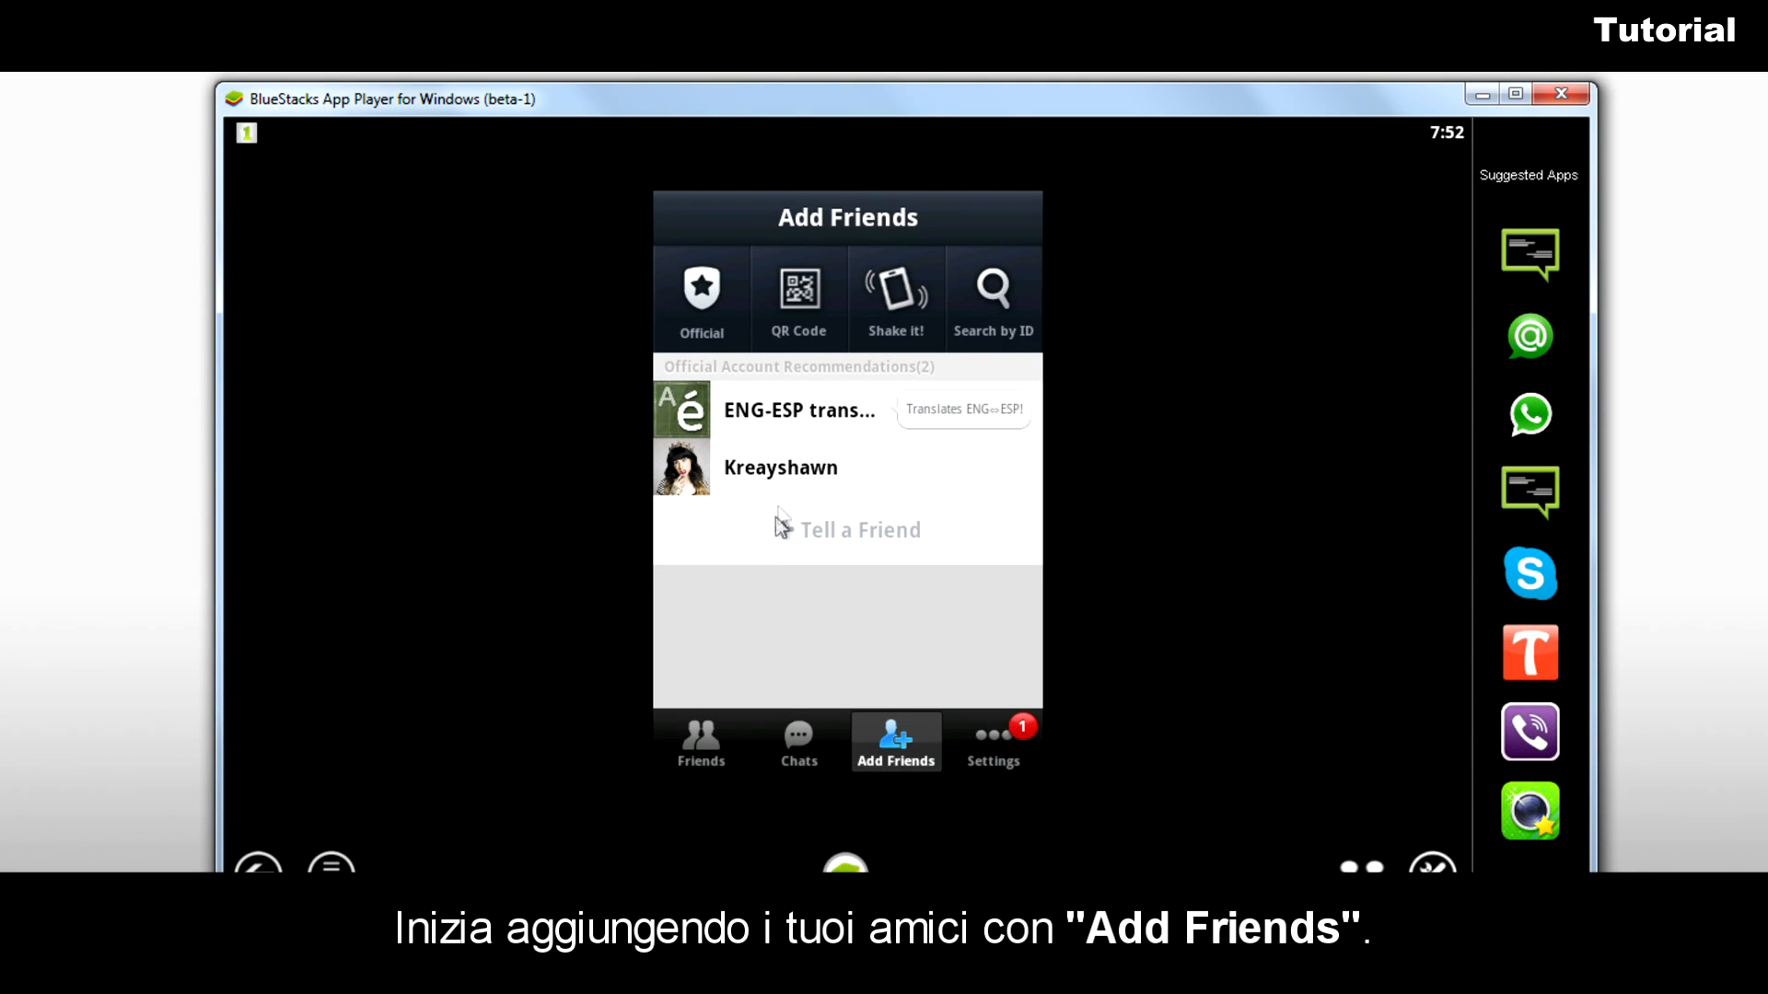
mouse_move(755, 485)
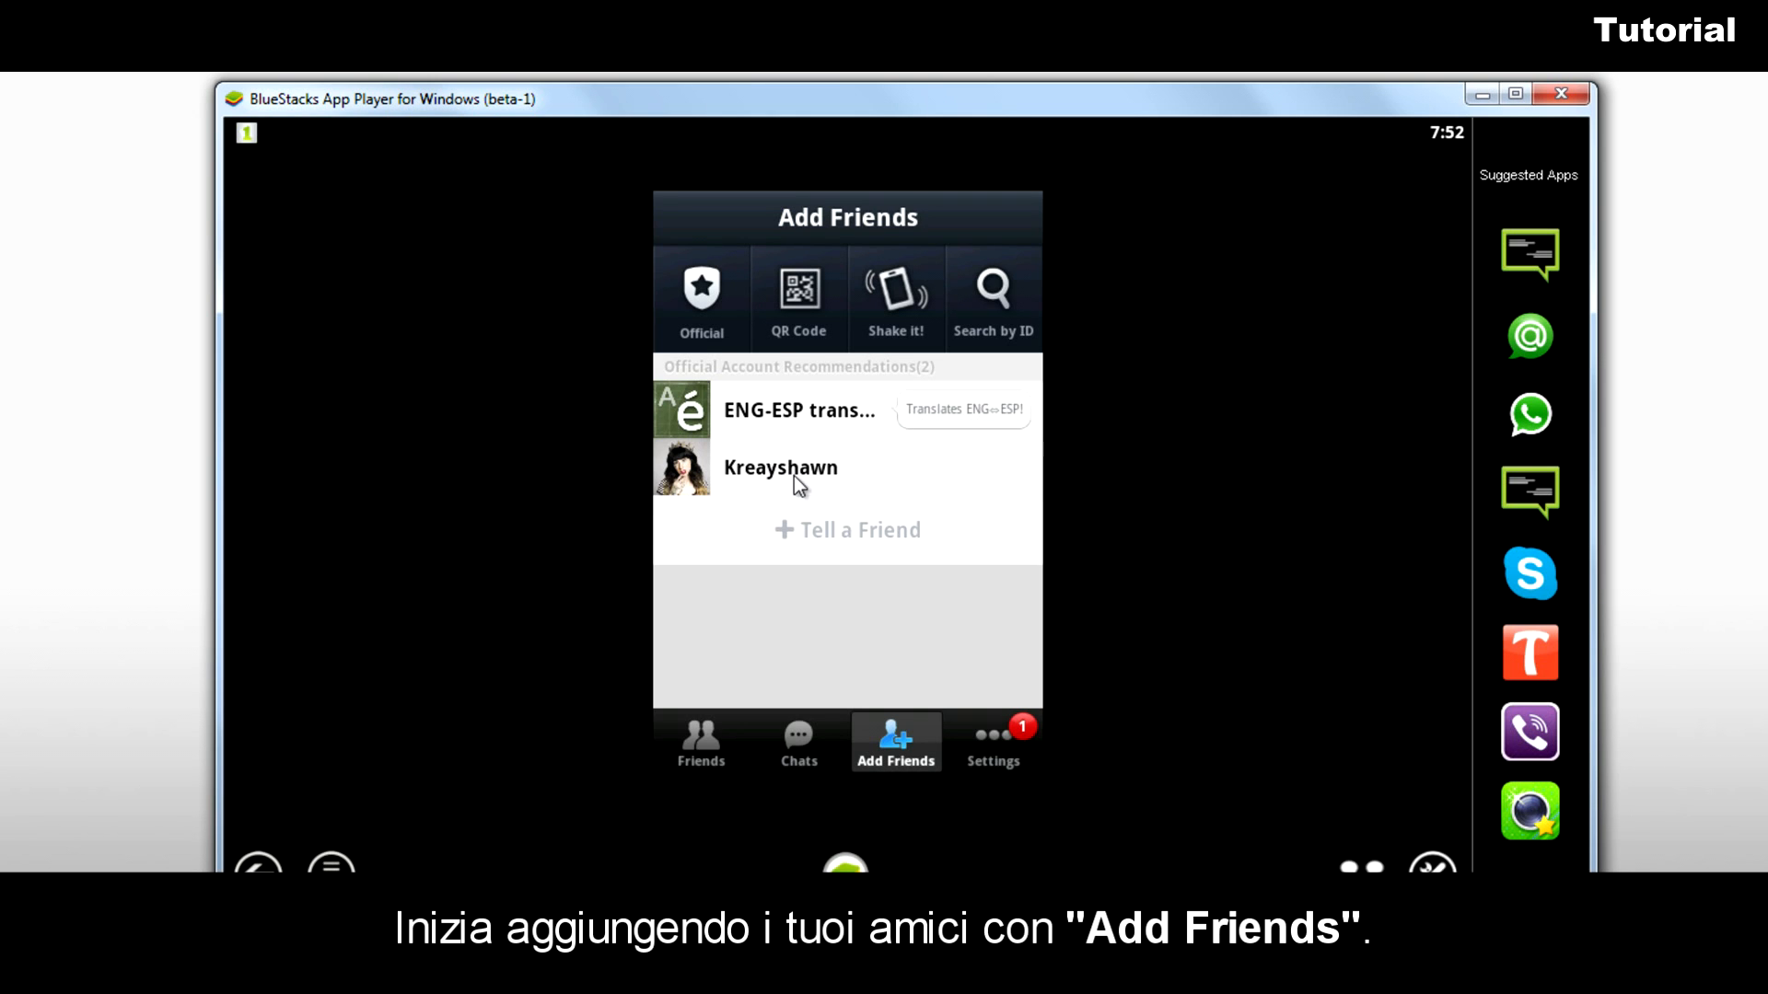
Add Kreayshawn from Official Account Recommendations as a LINE friend
left_click(779, 467)
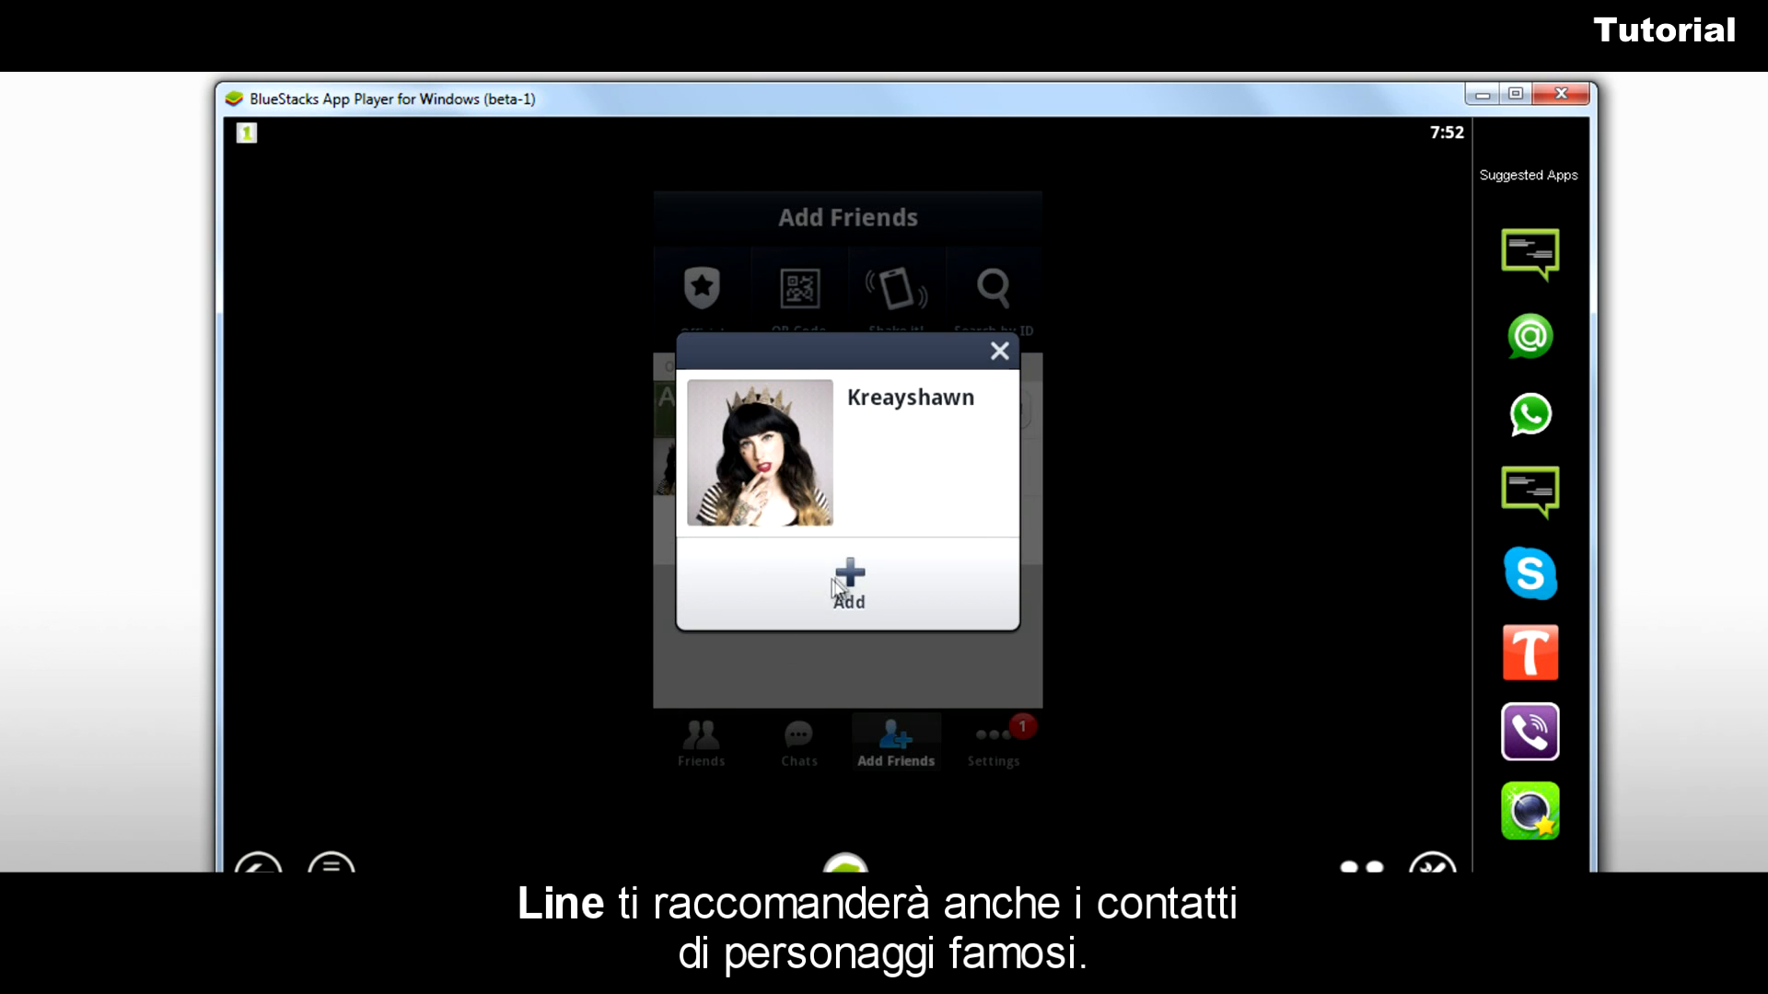
left_click(847, 586)
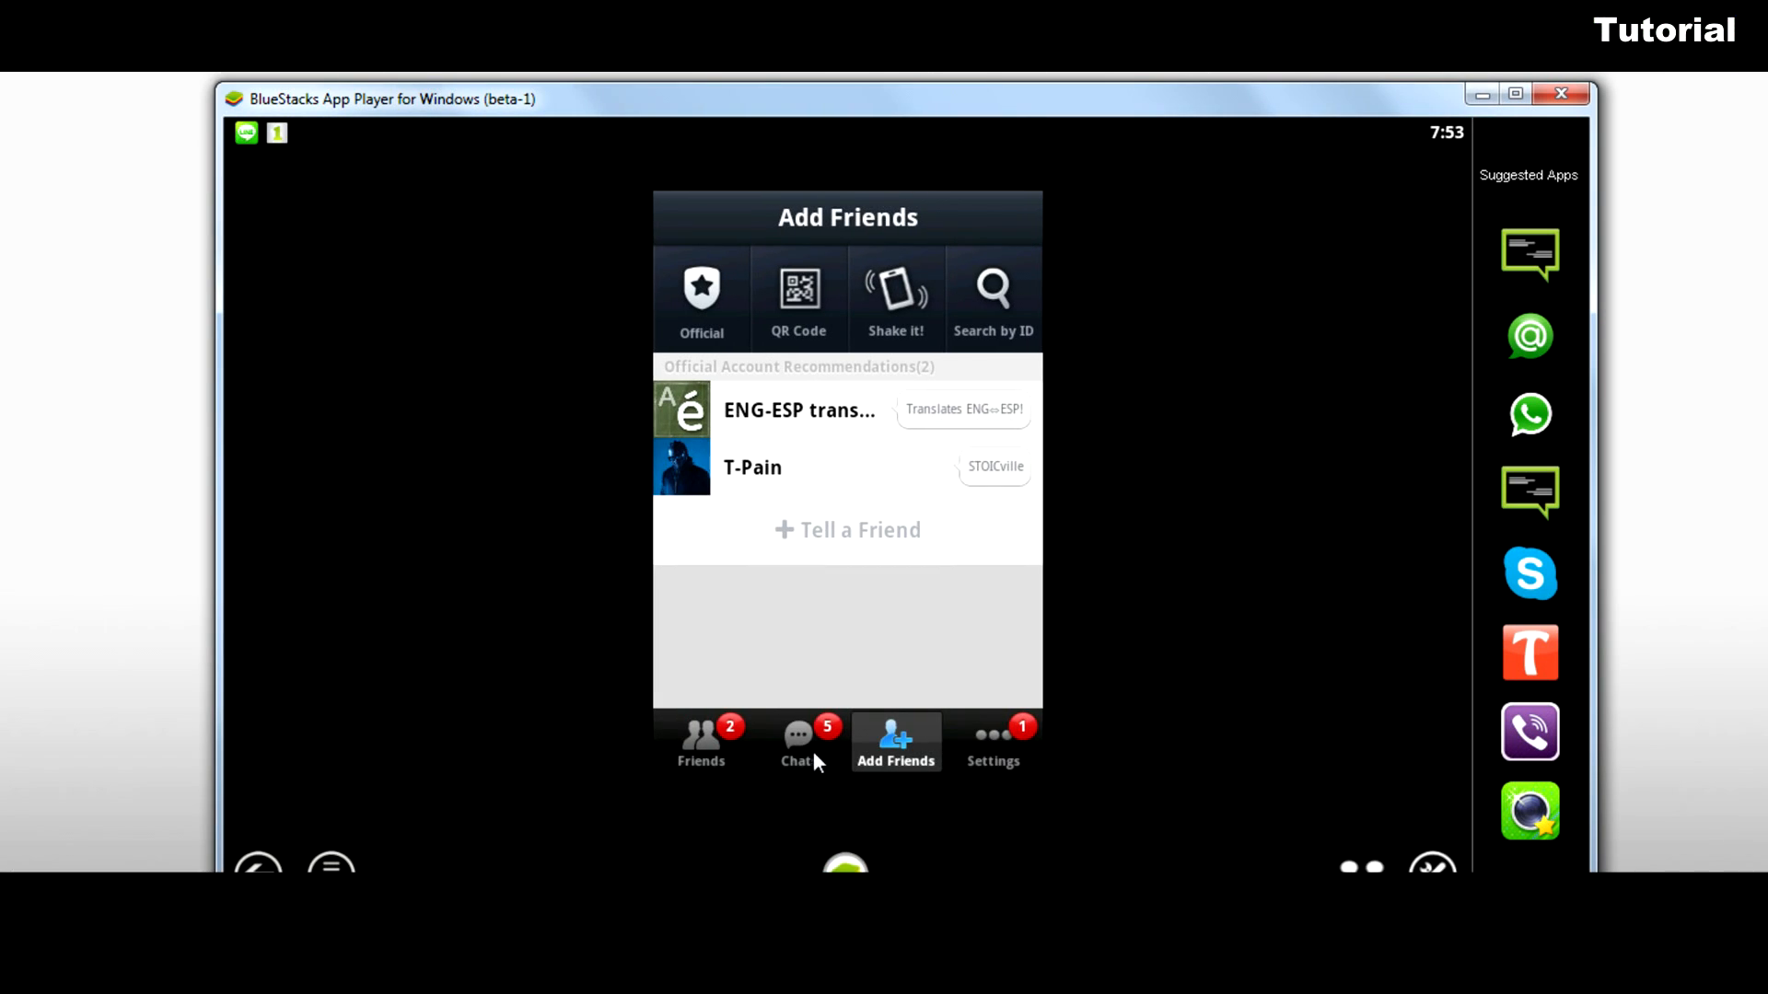
Open the Snoop Dogg chat from the Chats list to see his welcome messages
left_click(798, 742)
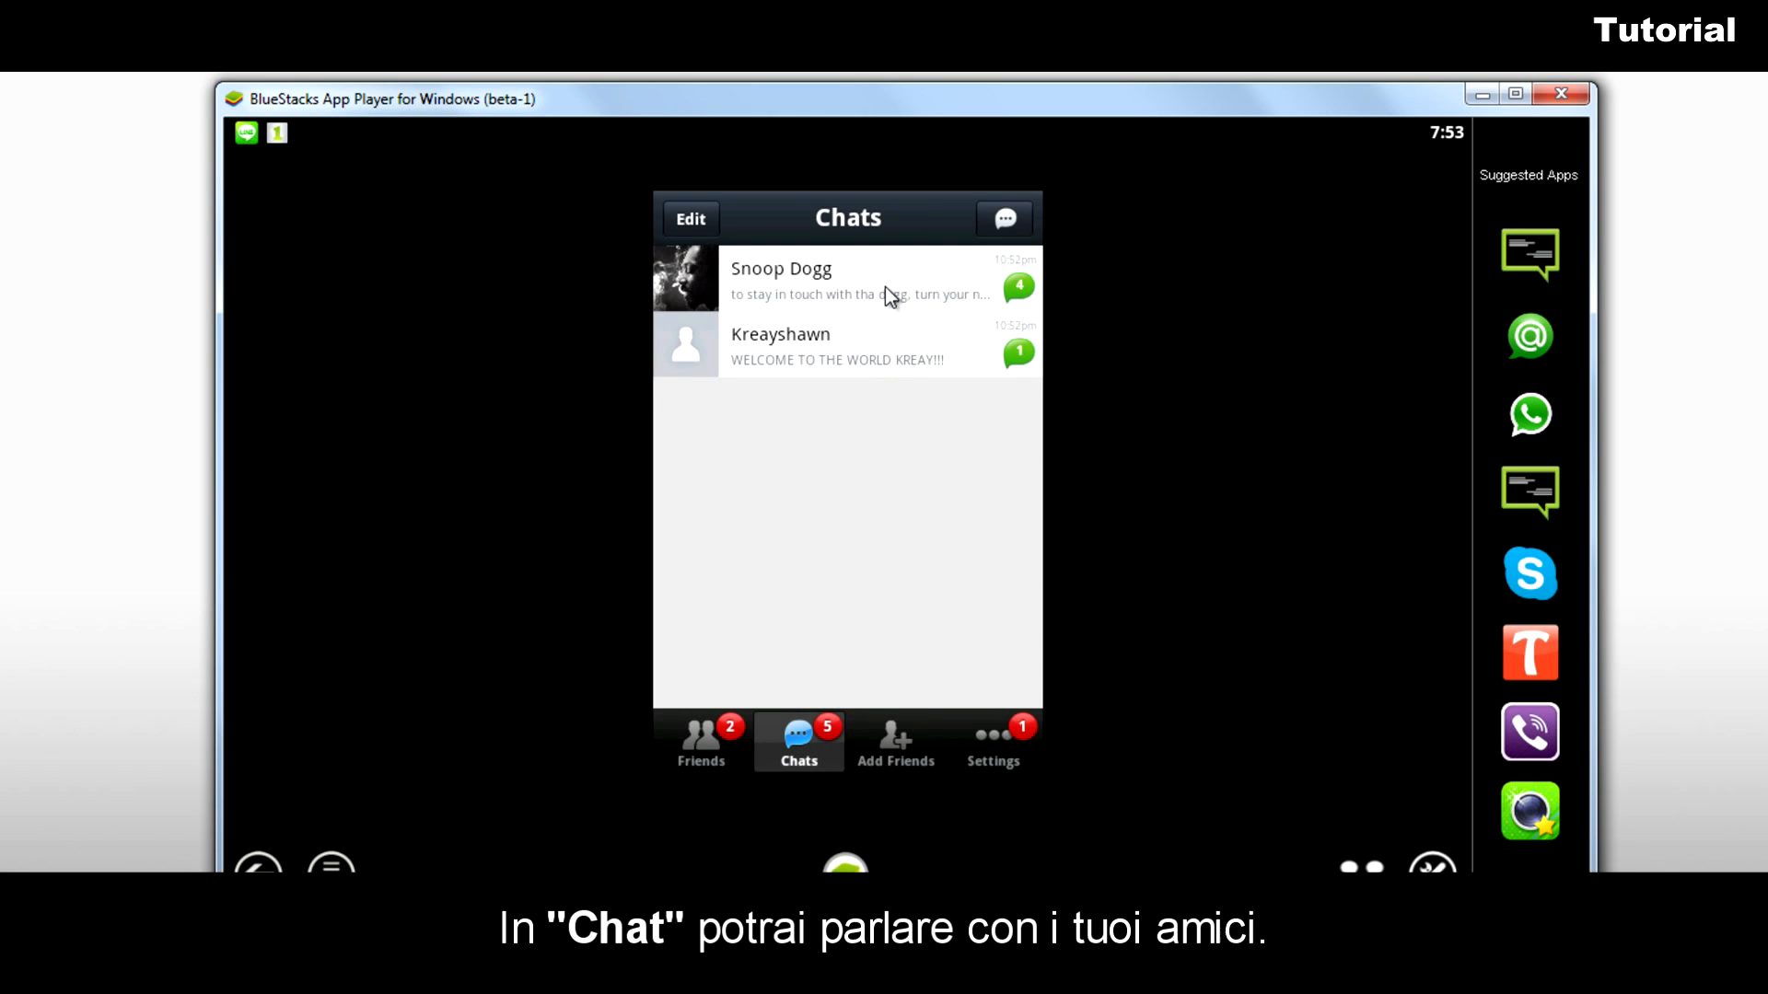
left_click(780, 281)
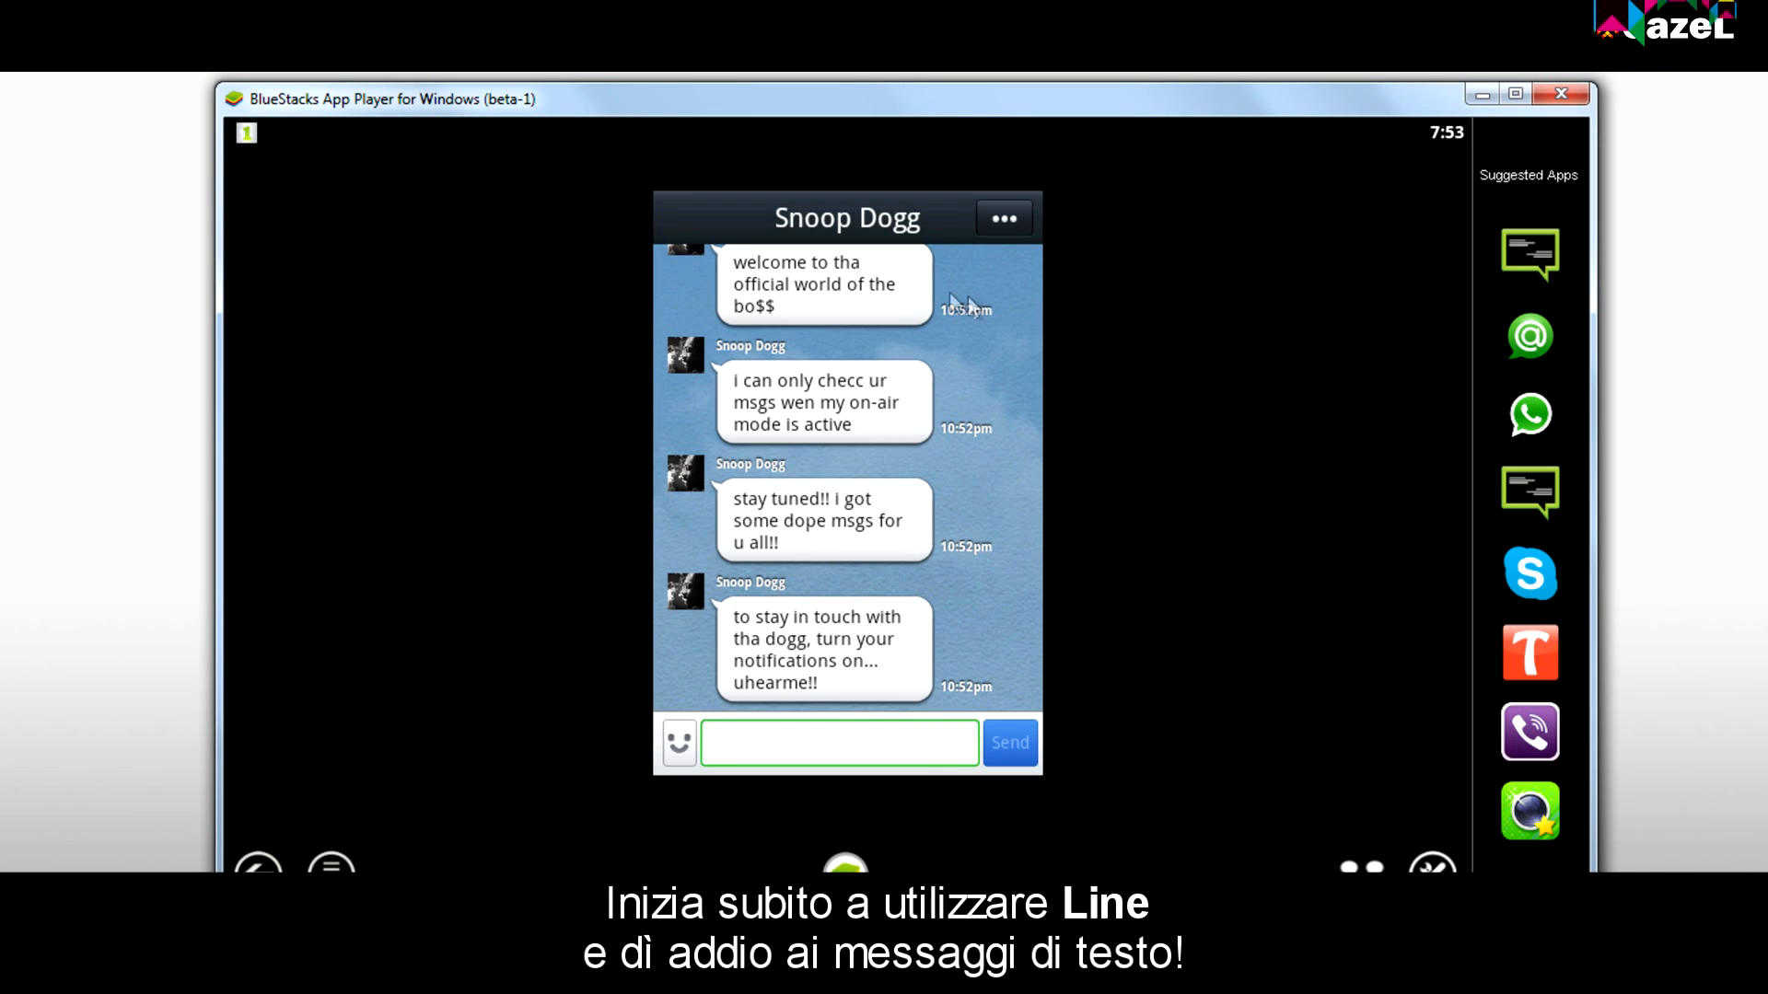
mouse_move(1006, 225)
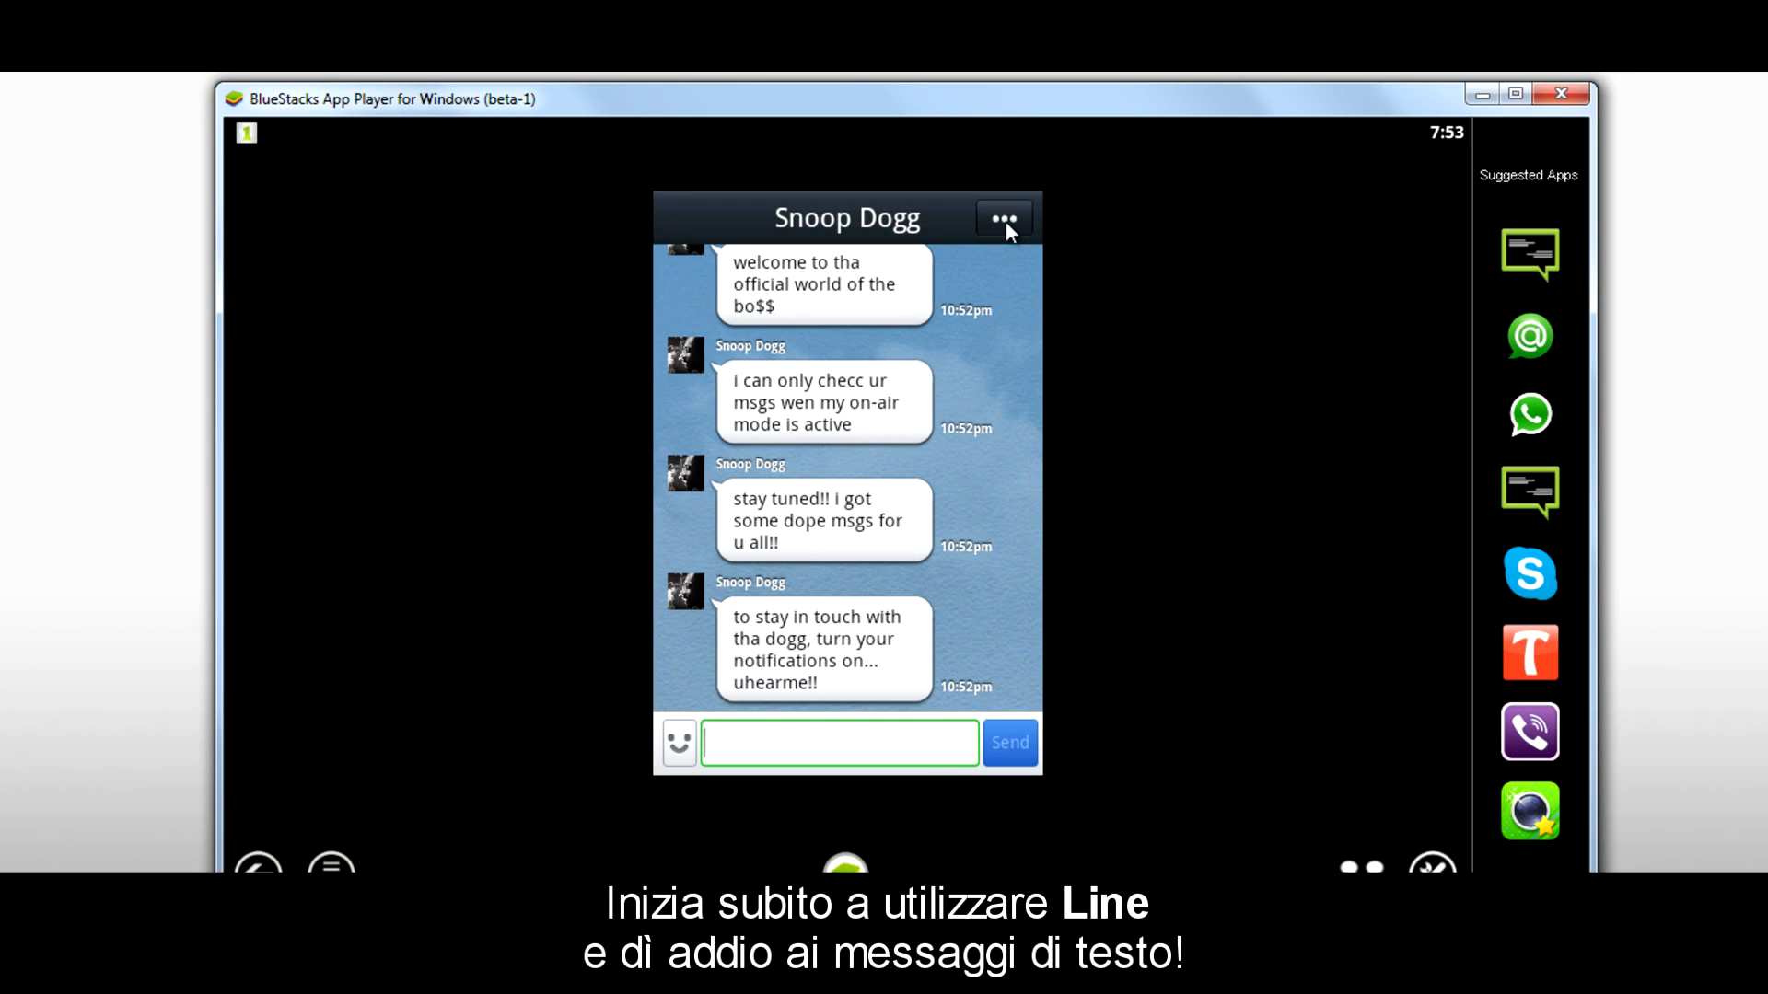